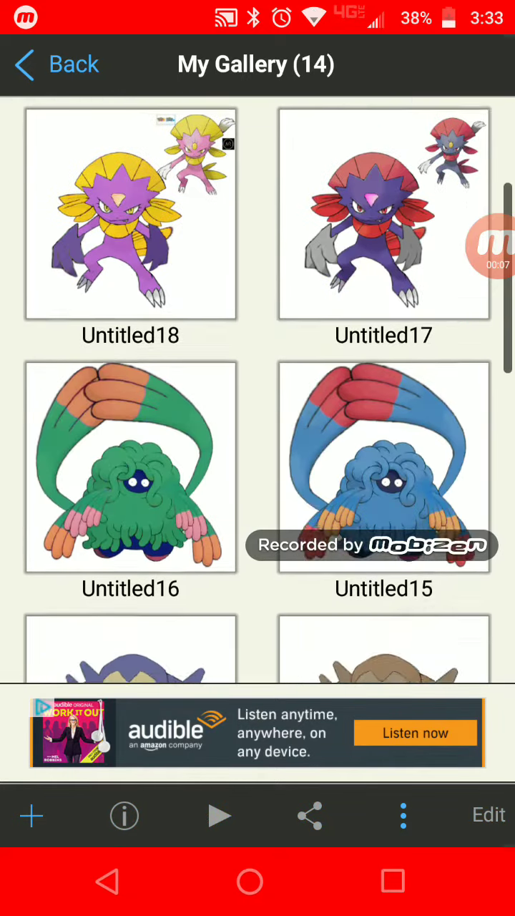
# Open the blank Untitled20 artwork and import and place the orange bird picture
pyautogui.click(384, 469)
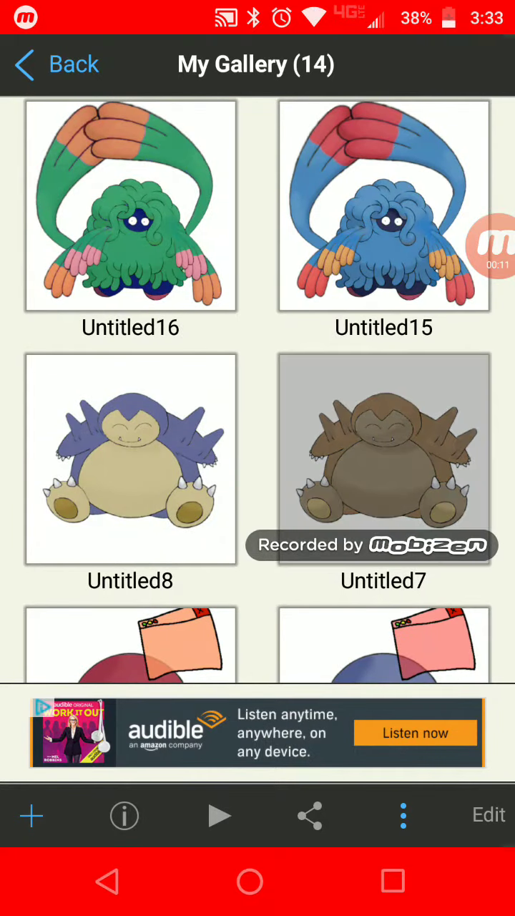
pyautogui.click(131, 460)
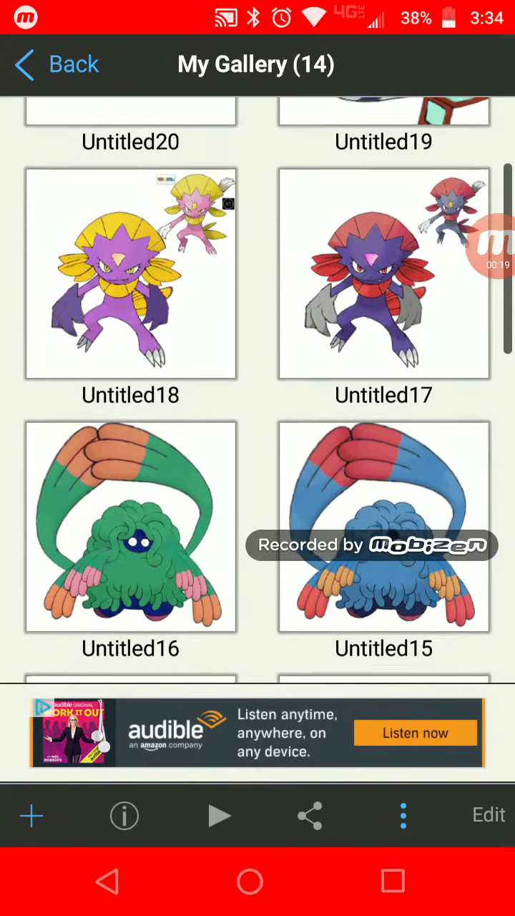
pyautogui.scroll(-3)
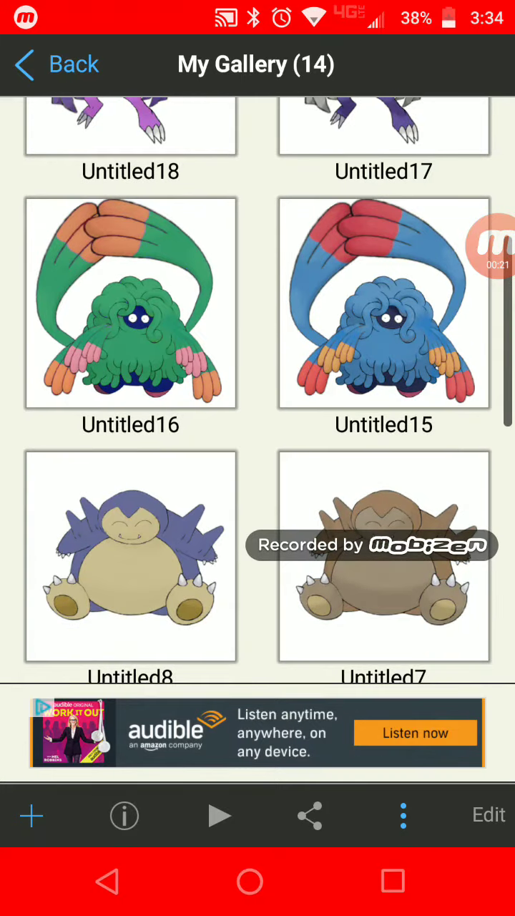
pyautogui.scroll(-3)
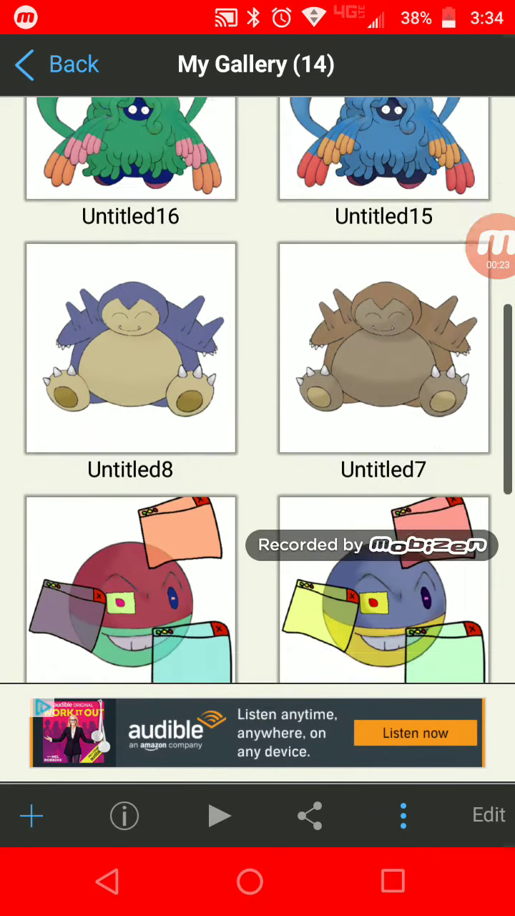
pyautogui.scroll(-3)
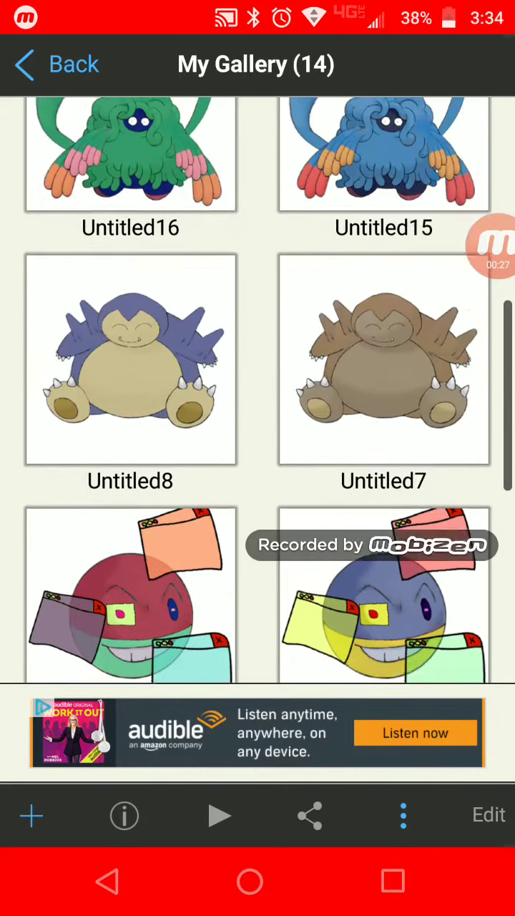
pyautogui.scroll(-3)
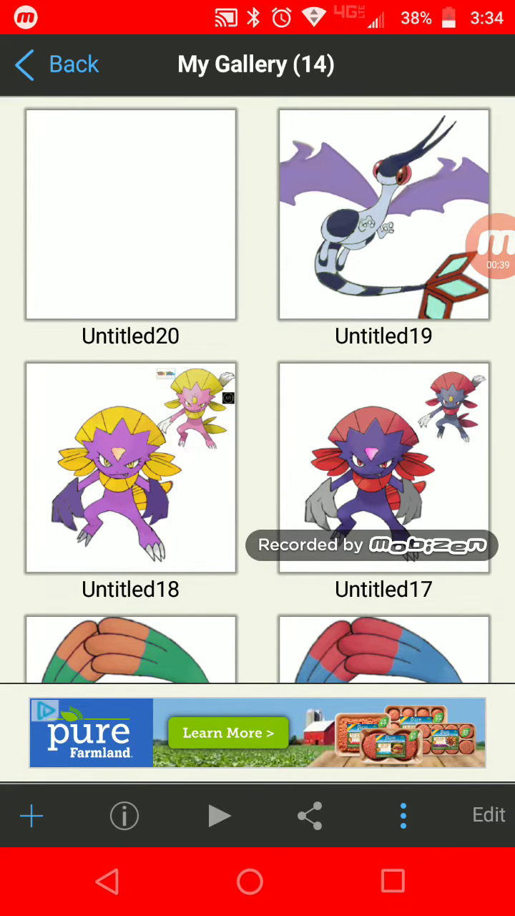
pyautogui.click(384, 215)
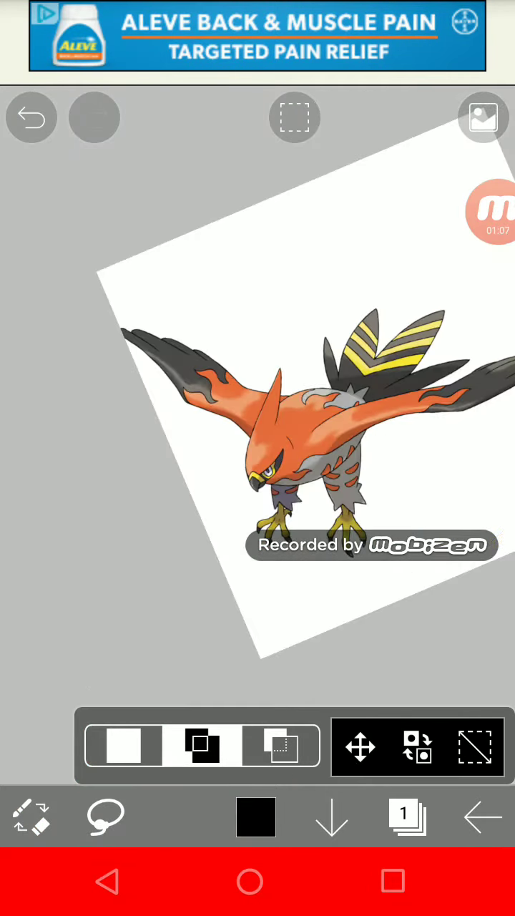
pyautogui.click(31, 117)
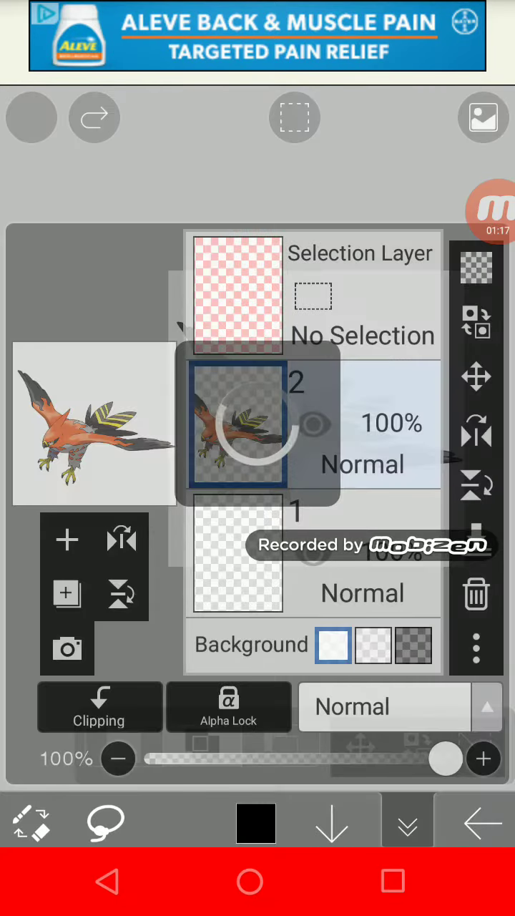
# Make empty layer 1 the working layer, then close the Layers panel
pyautogui.click(236, 555)
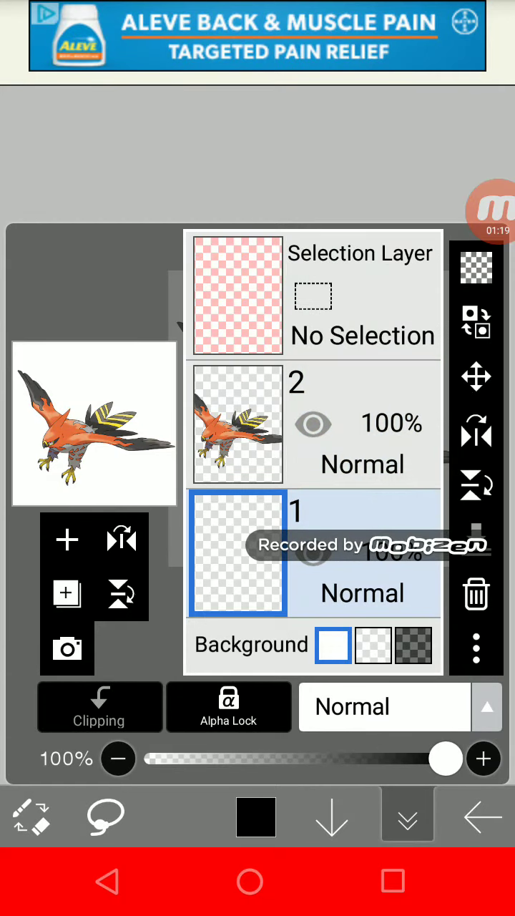
pyautogui.click(408, 816)
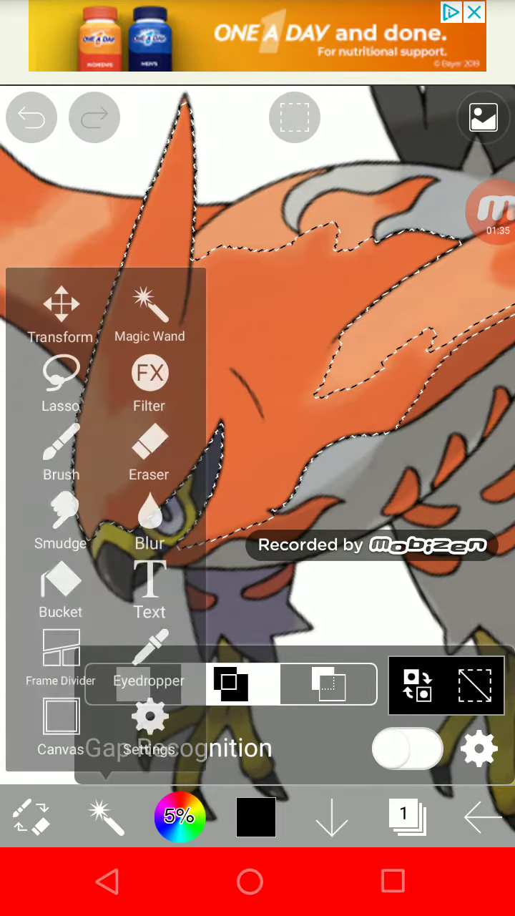
# Add the remaining orange areas and the leg markings to the Magic Wand selection
pyautogui.click(150, 315)
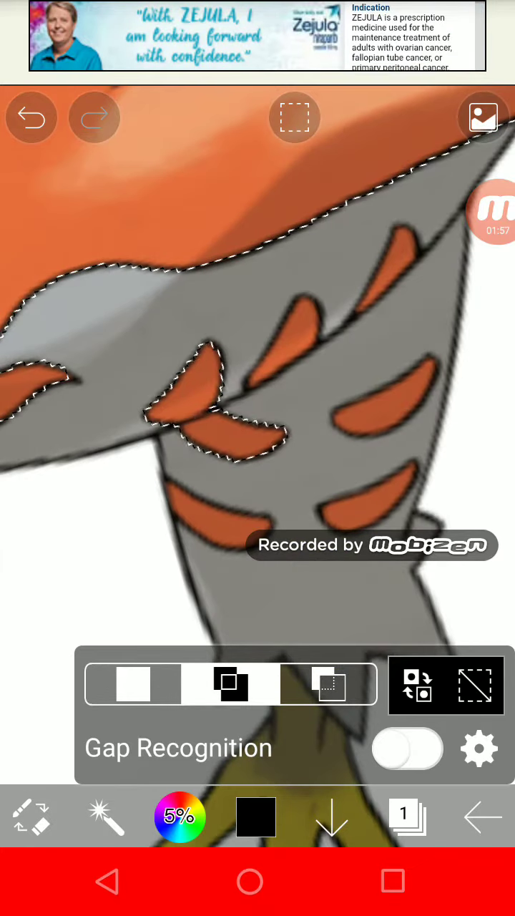
pyautogui.click(32, 116)
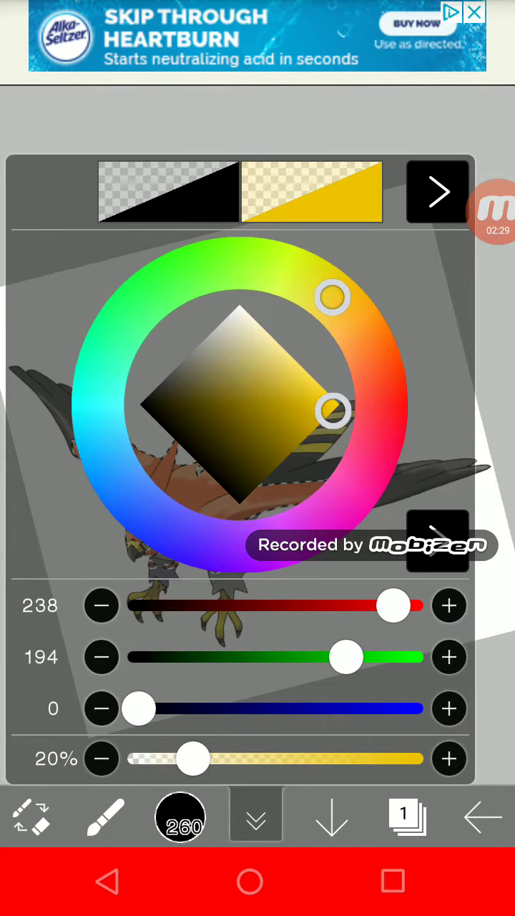
# Set the paint colour to light yellow-green RGB 183/255/95 at 20% opacity
pyautogui.moveTo(329, 297); pyautogui.dragTo(243, 262)
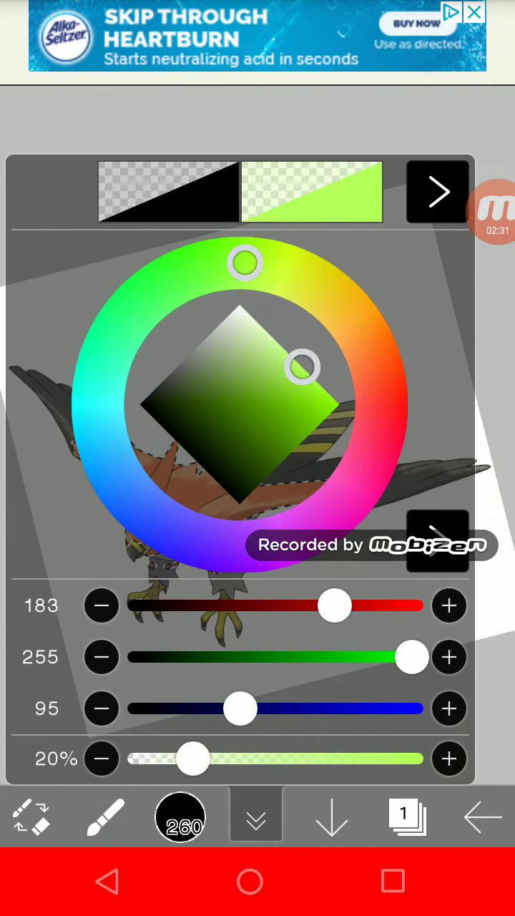
pyautogui.moveTo(301, 368); pyautogui.dragTo(379, 408)
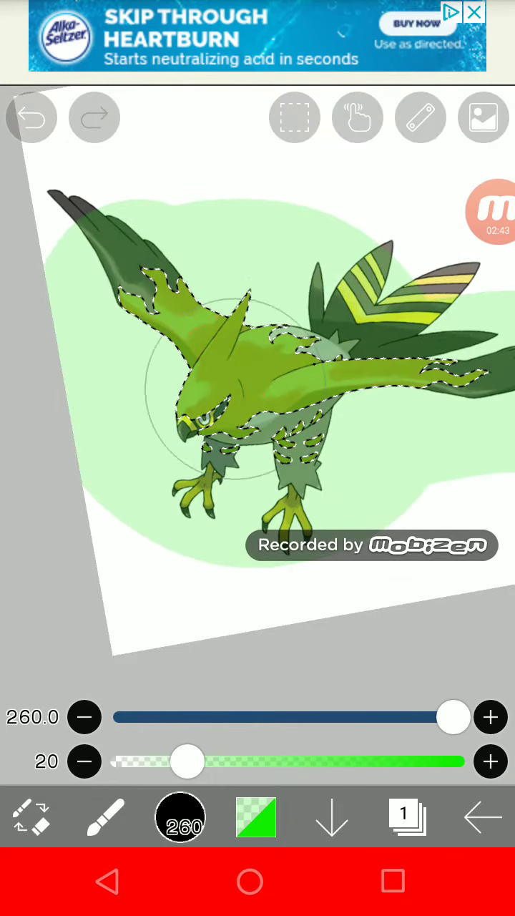
# Brush green over the selected orange areas with a size 260 brush
pyautogui.click(294, 116)
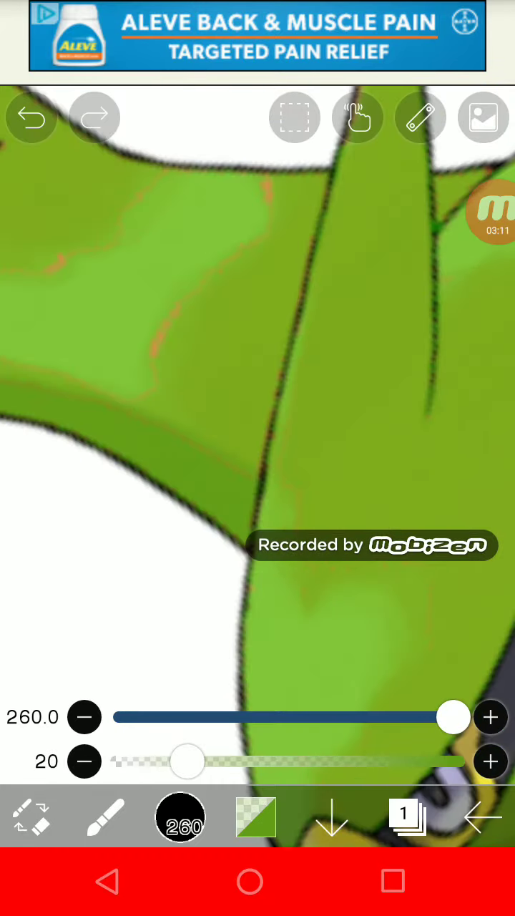
# Cover leftover orange on the wing with darker green and undo one stray stroke
pyautogui.moveTo(451, 717); pyautogui.dragTo(161, 717)
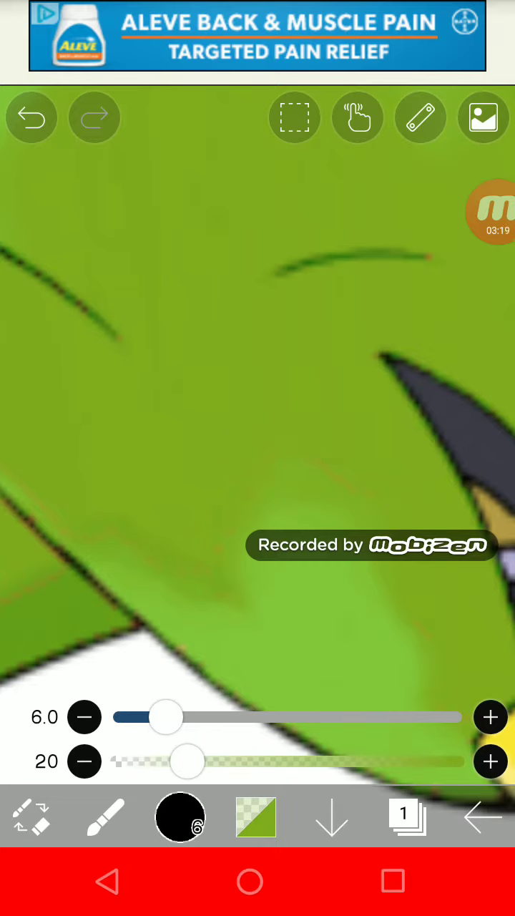
pyautogui.moveTo(185, 761); pyautogui.dragTo(257, 761)
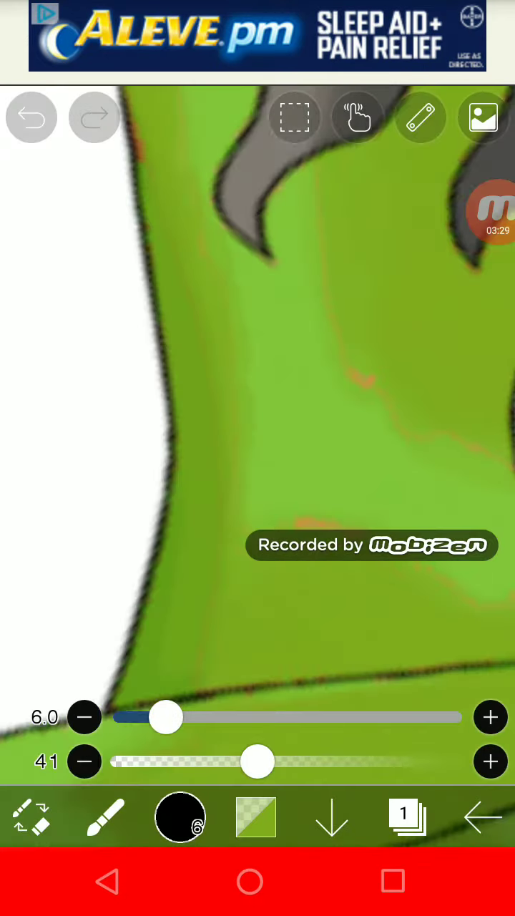
pyautogui.moveTo(166, 717); pyautogui.dragTo(257, 717)
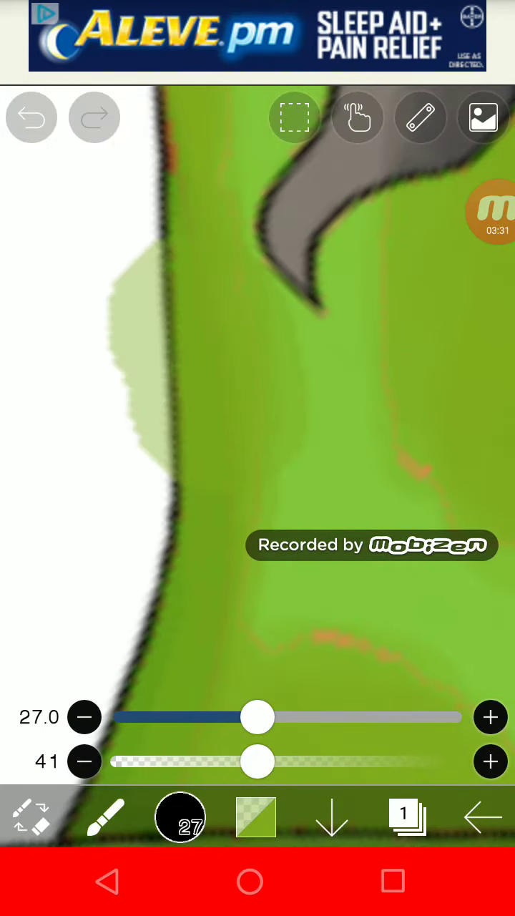
pyautogui.click(31, 116)
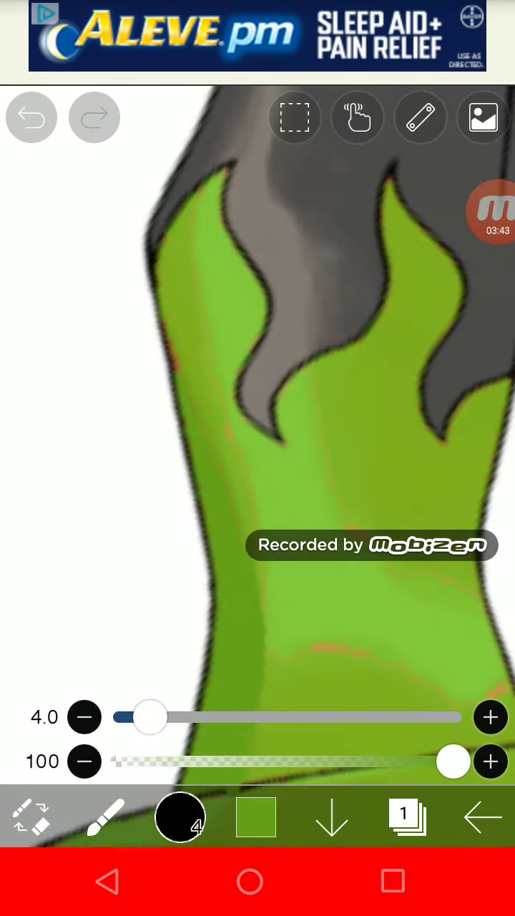
pyautogui.click(32, 117)
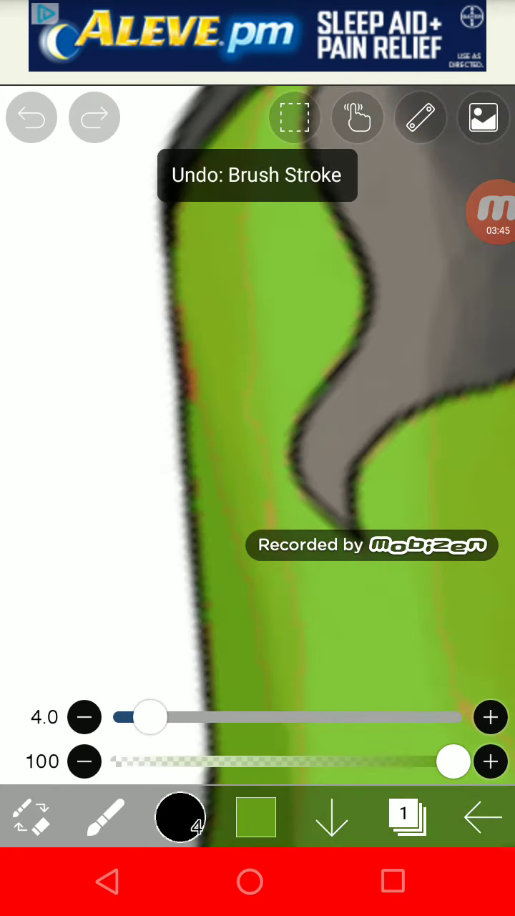
pyautogui.click(31, 117)
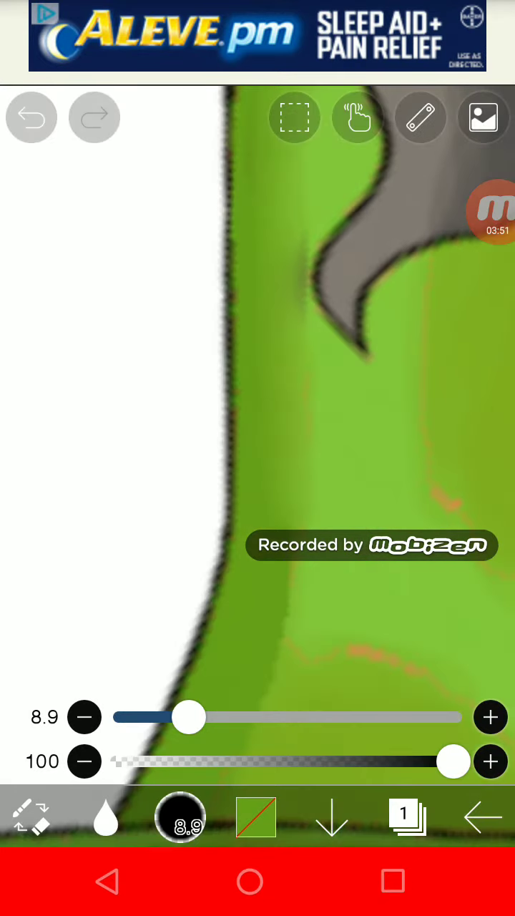
# Blur the rough green wing edges at size 8.9 and zoom out to the full canvas
pyautogui.click(32, 117)
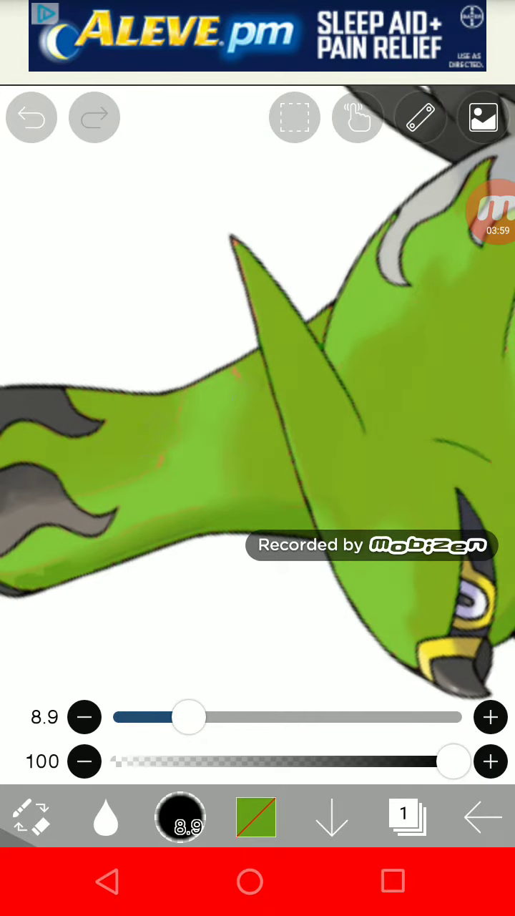
pyautogui.click(32, 116)
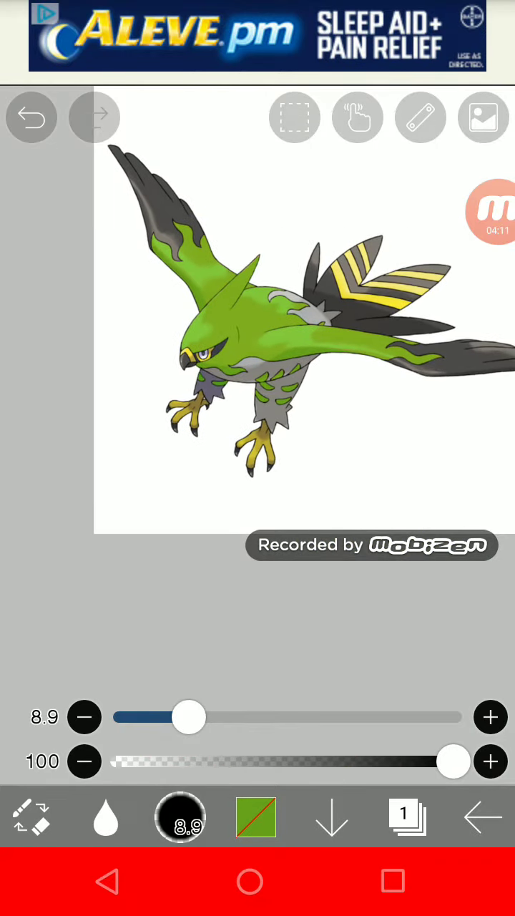
pyautogui.click(180, 817)
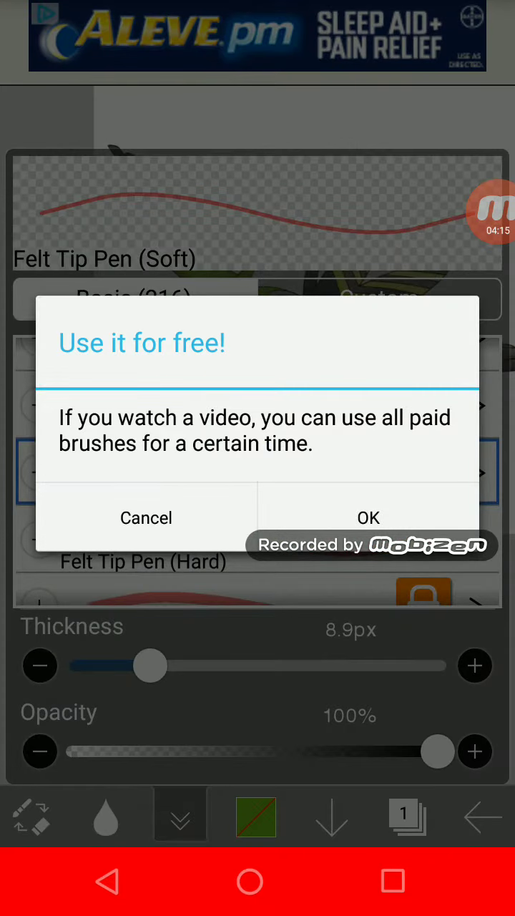
# Cancel the paid brush offer and lasso around the bird's right leg
pyautogui.click(146, 517)
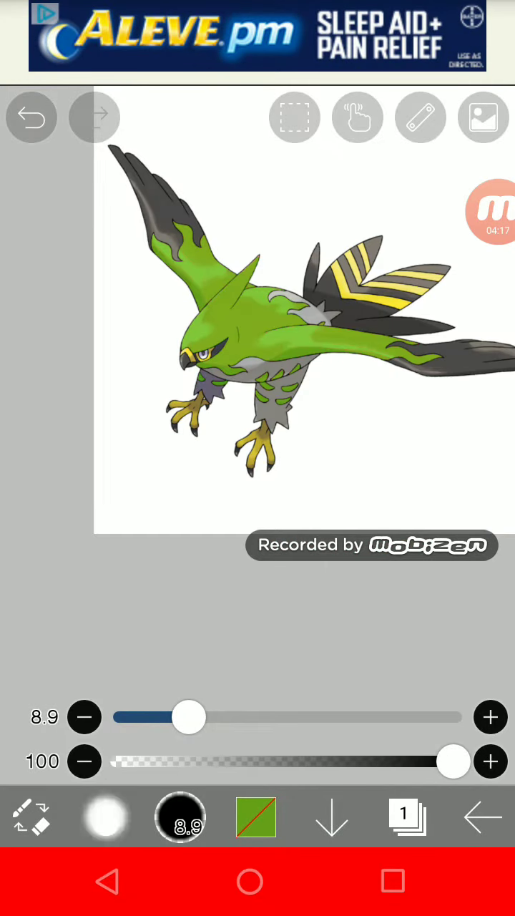
pyautogui.click(30, 818)
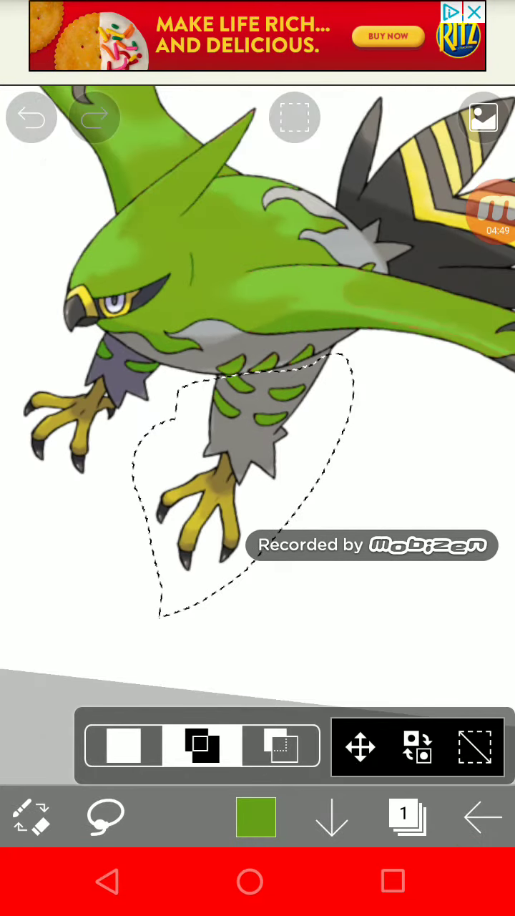
# Copy the lassoed right leg onto a new layer to form an extra leg
pyautogui.click(409, 816)
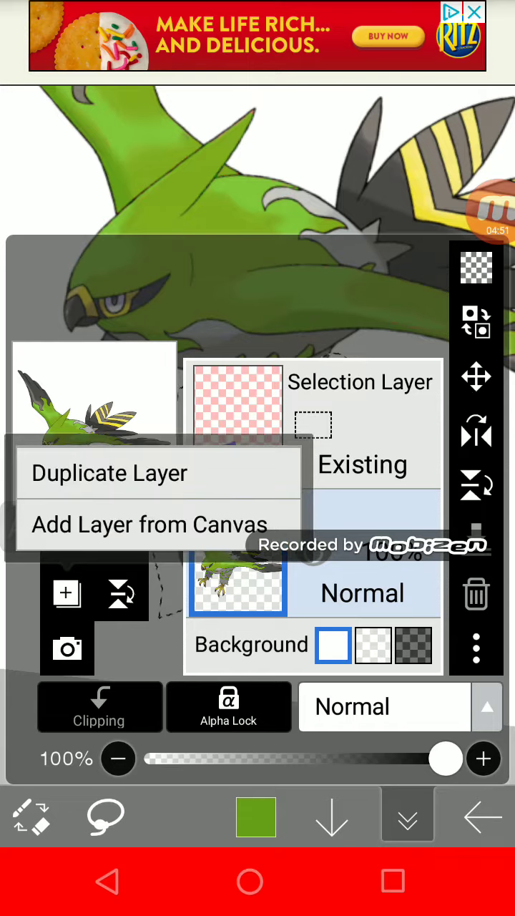
pyautogui.click(111, 472)
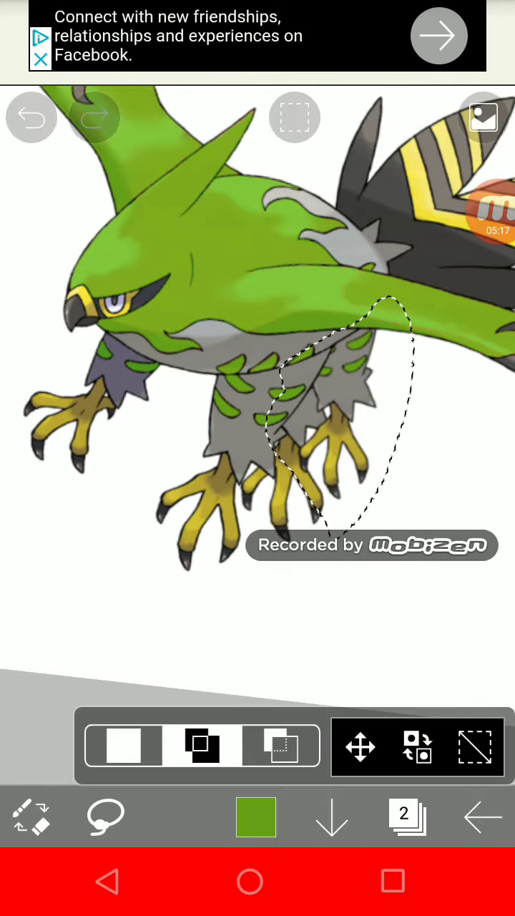
# Finish placing the duplicated right leg and lasso around the left leg
pyautogui.click(406, 817)
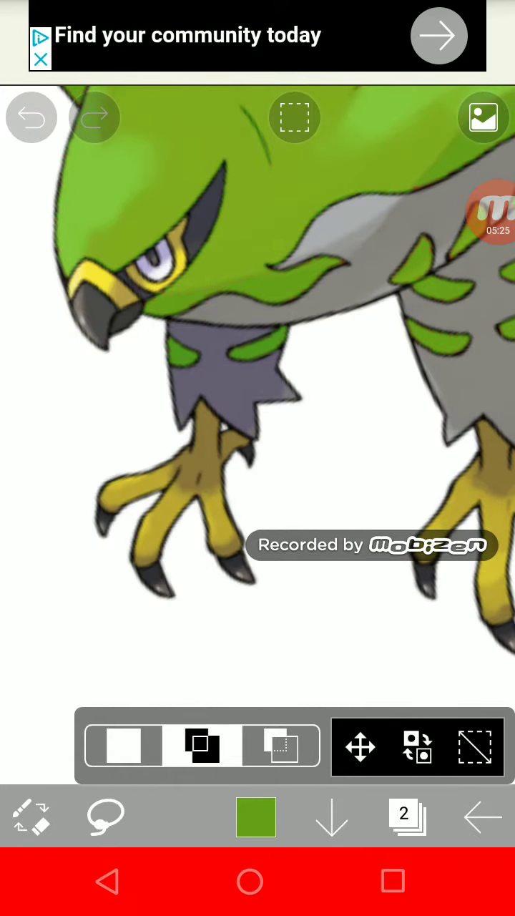
pyautogui.click(32, 116)
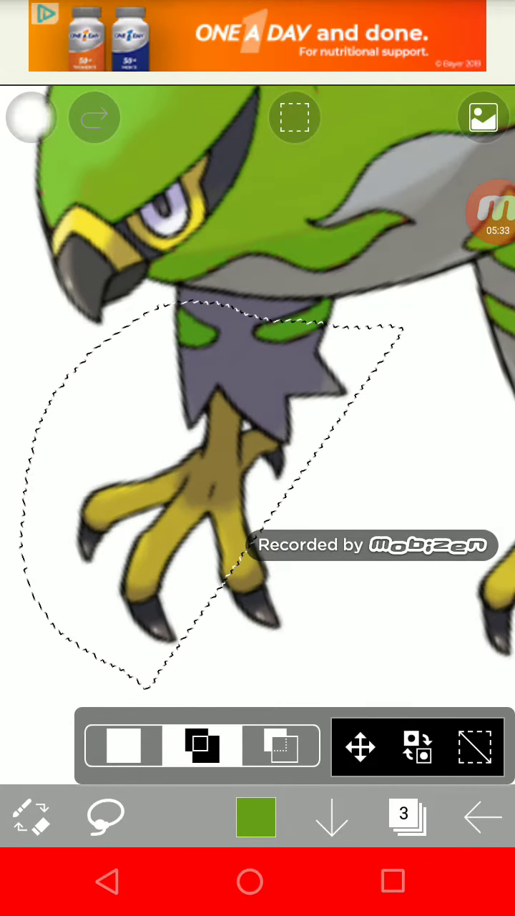
# Copy the selected left leg onto a new layer and confirm its position beside the original
pyautogui.click(30, 117)
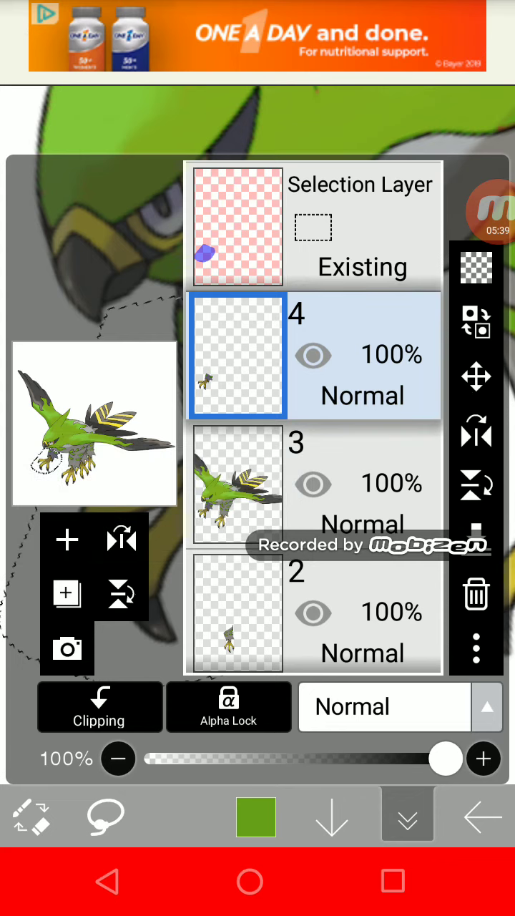
pyautogui.click(237, 483)
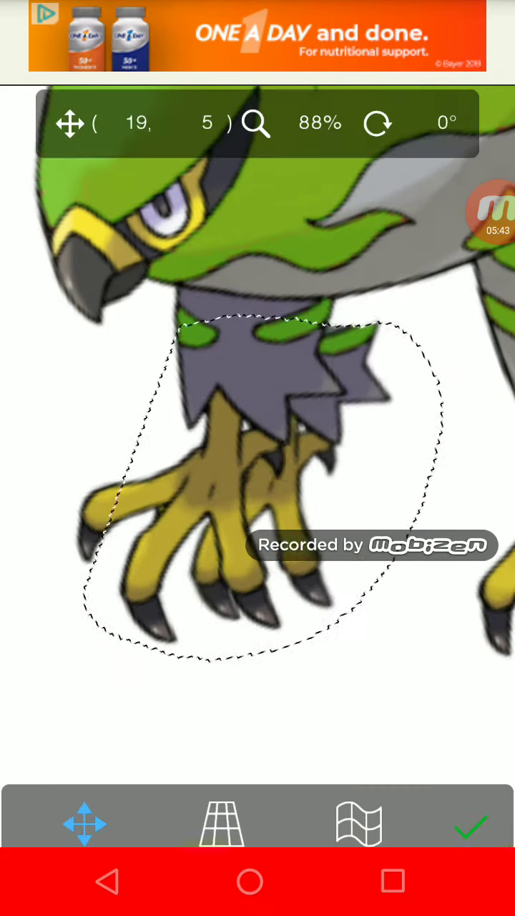
pyautogui.click(84, 824)
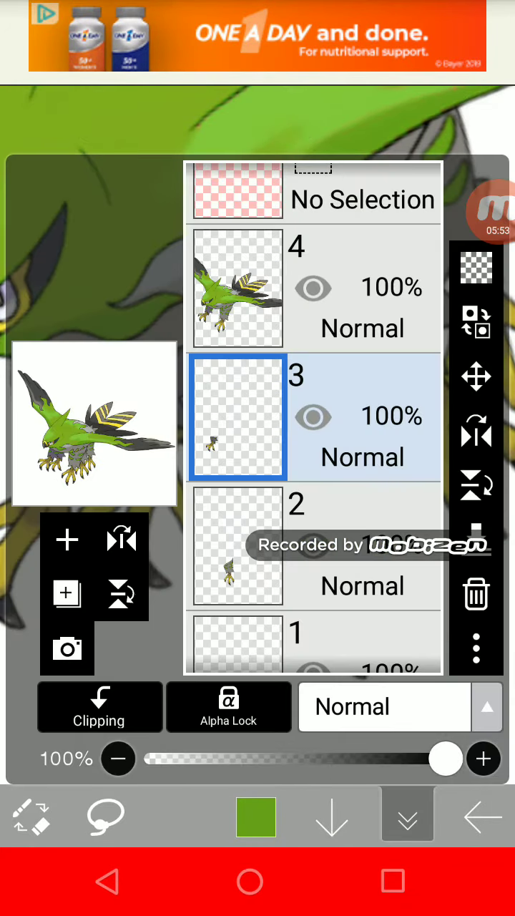
# Close the layer list and add further duplicated legs beneath the bird's body
pyautogui.click(68, 540)
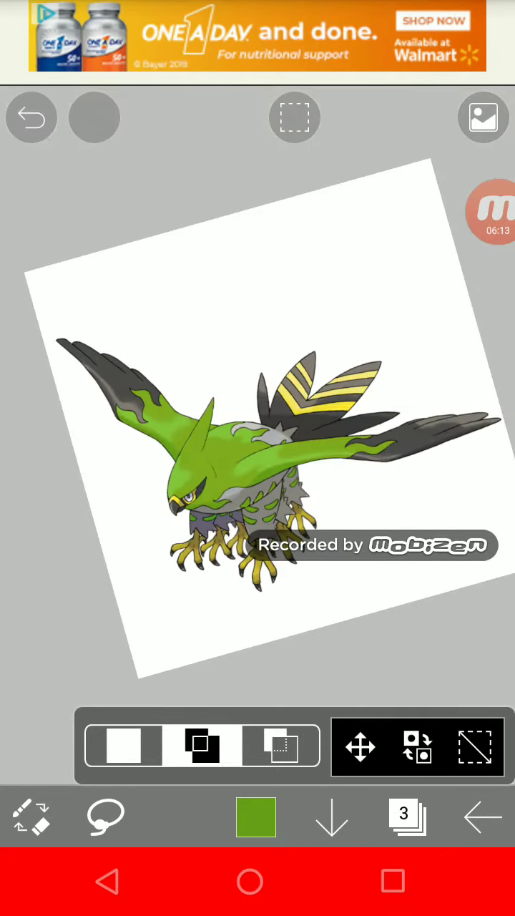
pyautogui.click(406, 816)
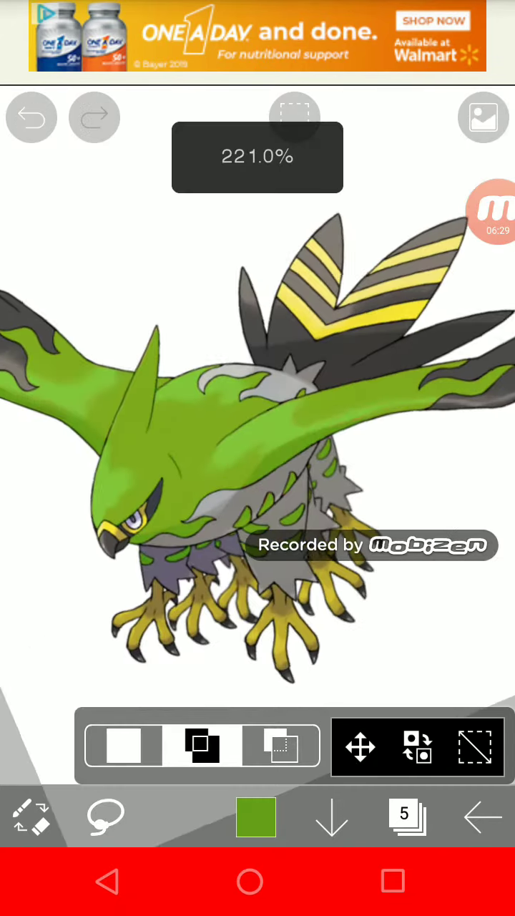
pyautogui.click(256, 817)
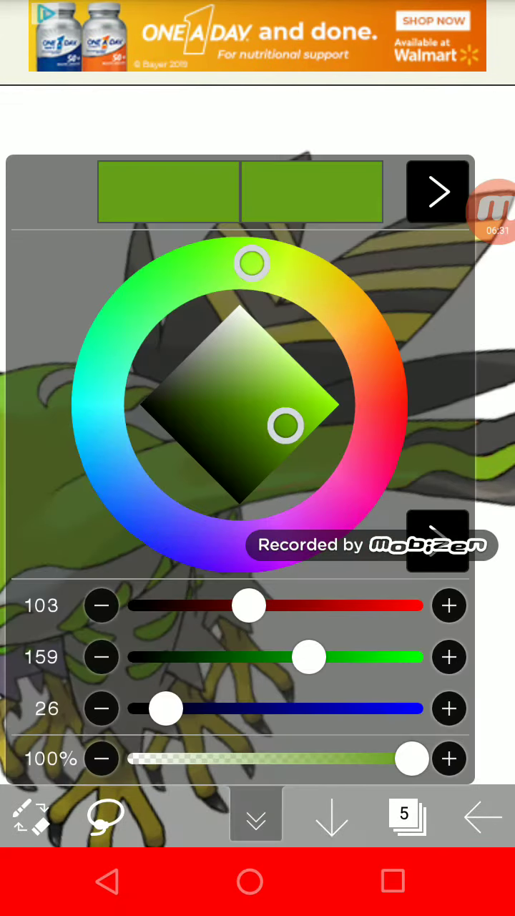
pyautogui.click(255, 814)
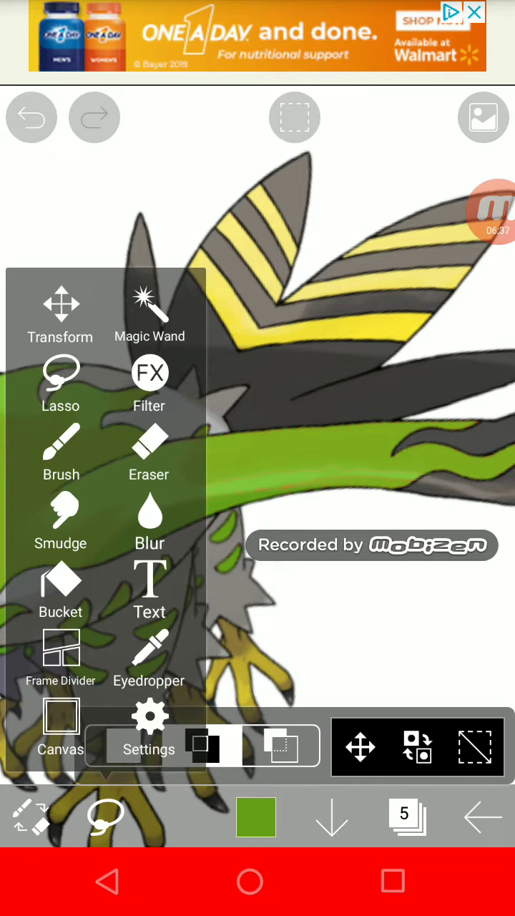
pyautogui.click(61, 443)
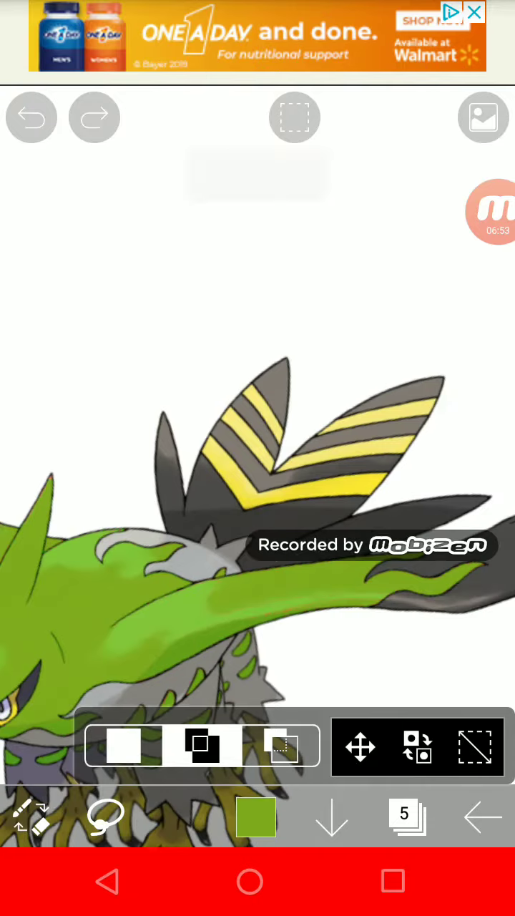
# Lasso the right wing tip, copy it to a new layer, and set brush size to 260
pyautogui.click(31, 117)
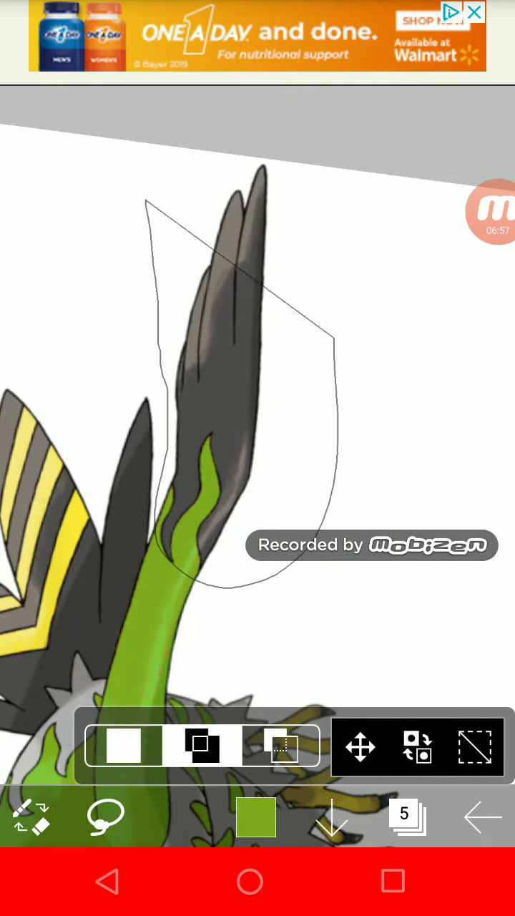
pyautogui.click(409, 816)
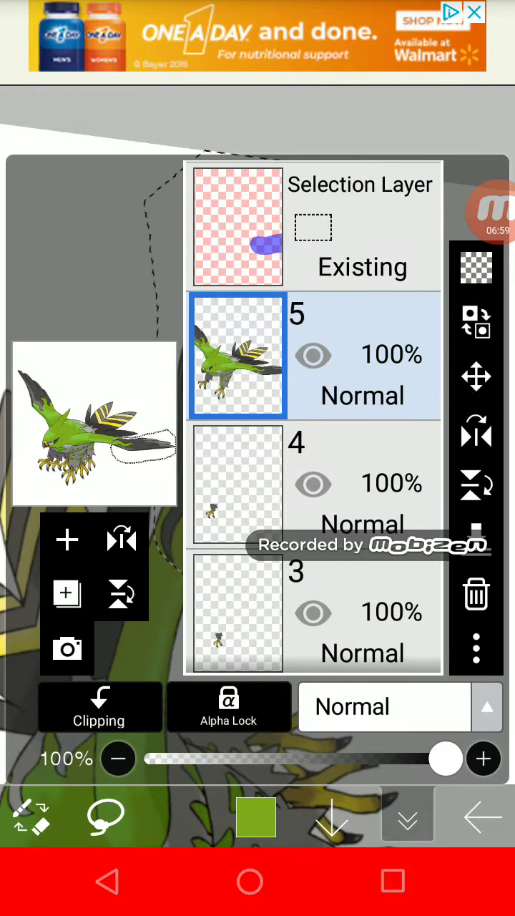
pyautogui.click(68, 539)
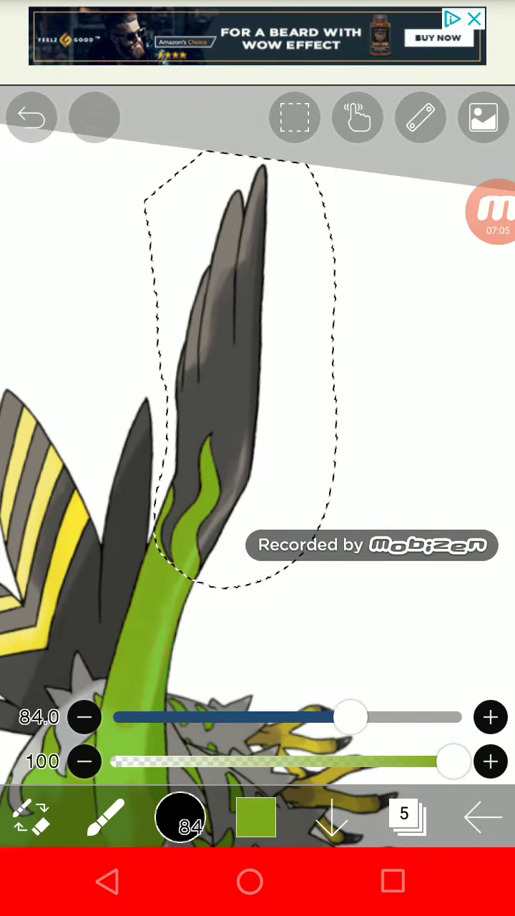
pyautogui.moveTo(351, 716); pyautogui.dragTo(455, 717)
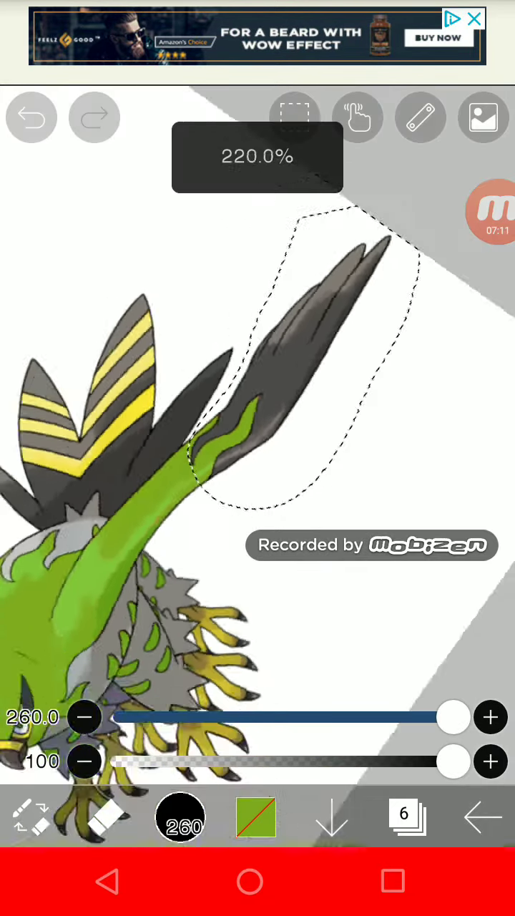
# Draw a freehand Lasso outline around the bird's left wing tip
pyautogui.click(29, 817)
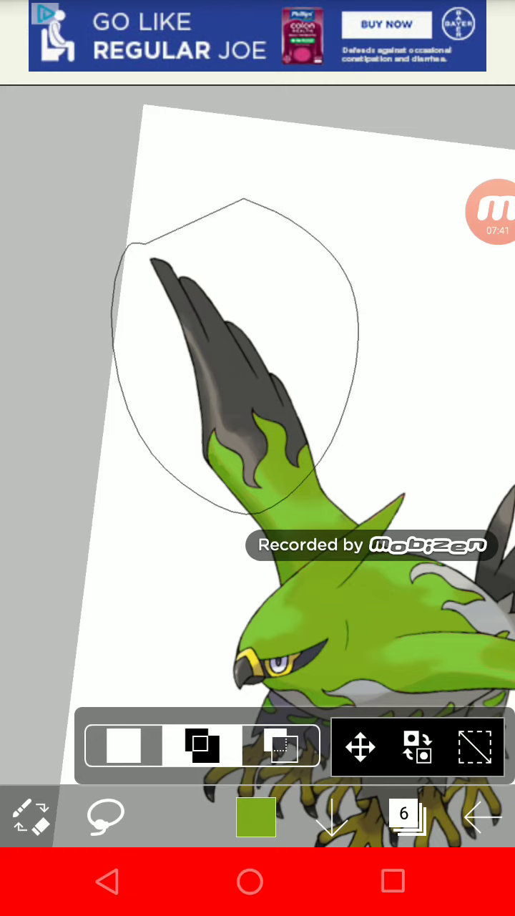
# Close the left wing-tip lasso, copy it to a new layer, and check that layer
pyautogui.click(294, 118)
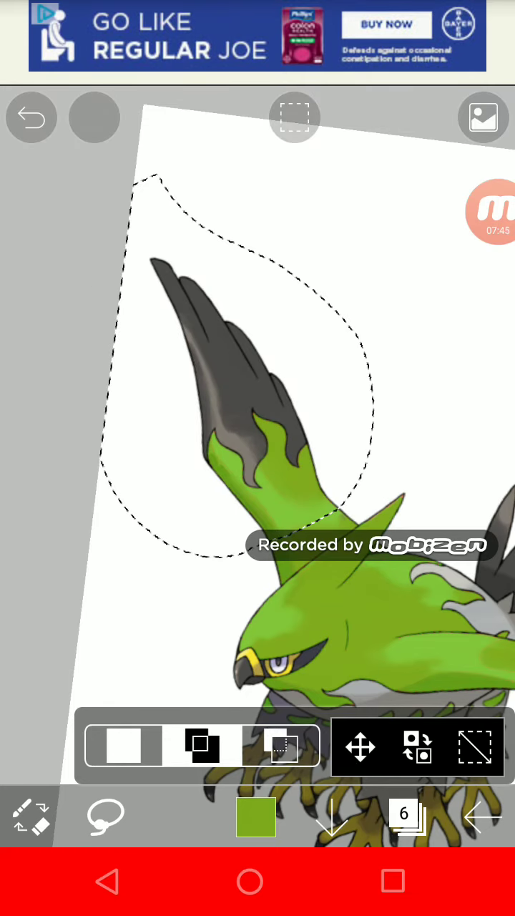
pyautogui.click(404, 816)
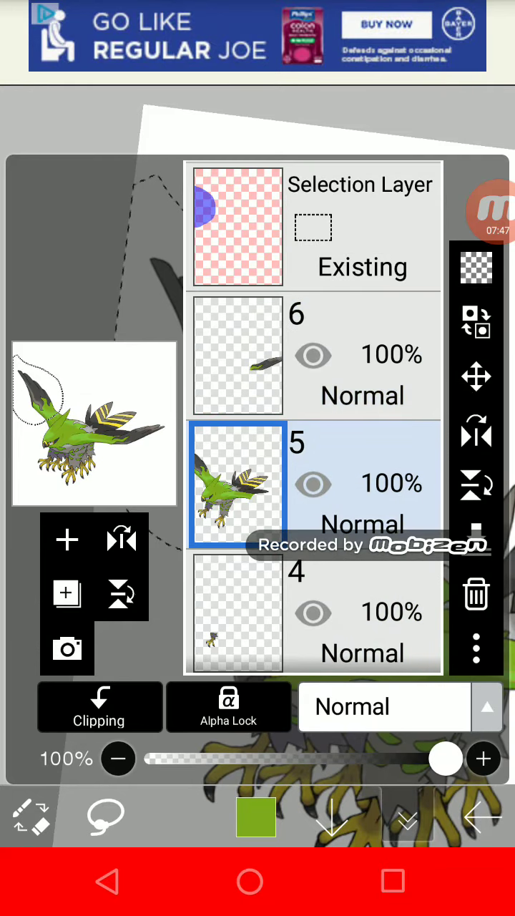
pyautogui.scroll(-3)
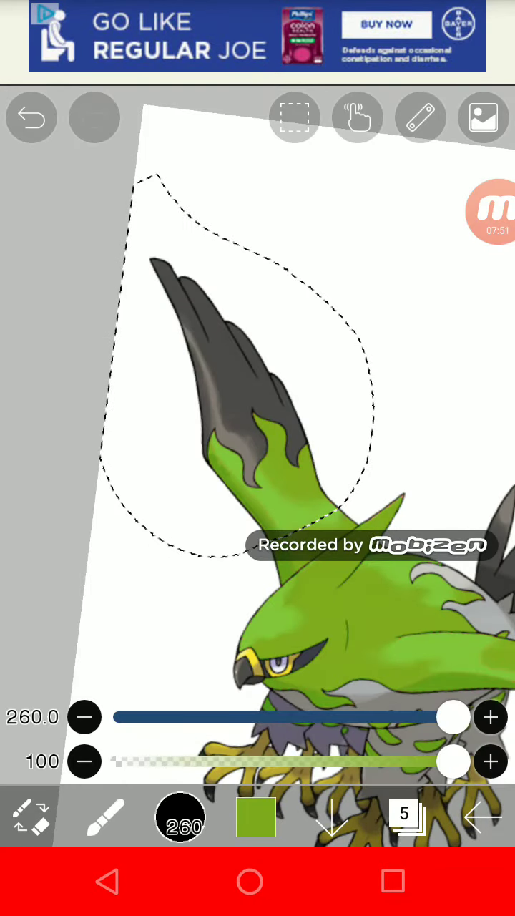
pyautogui.click(408, 816)
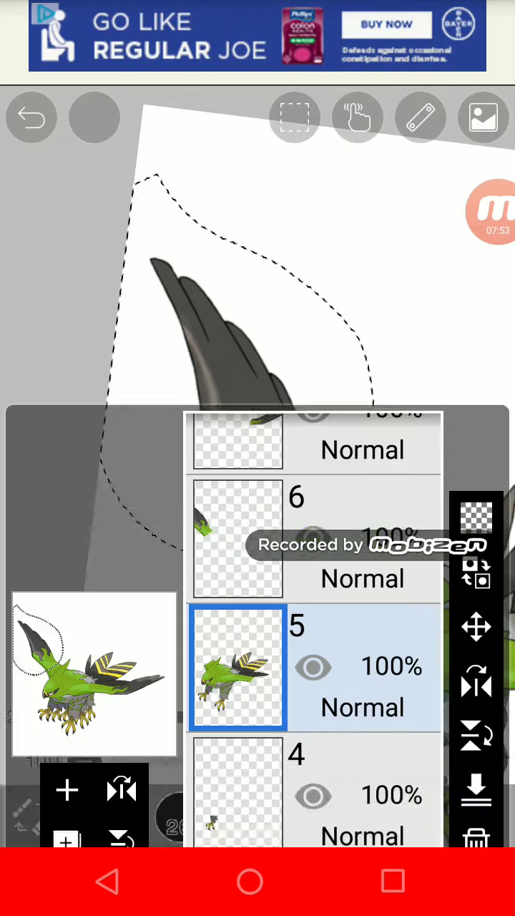